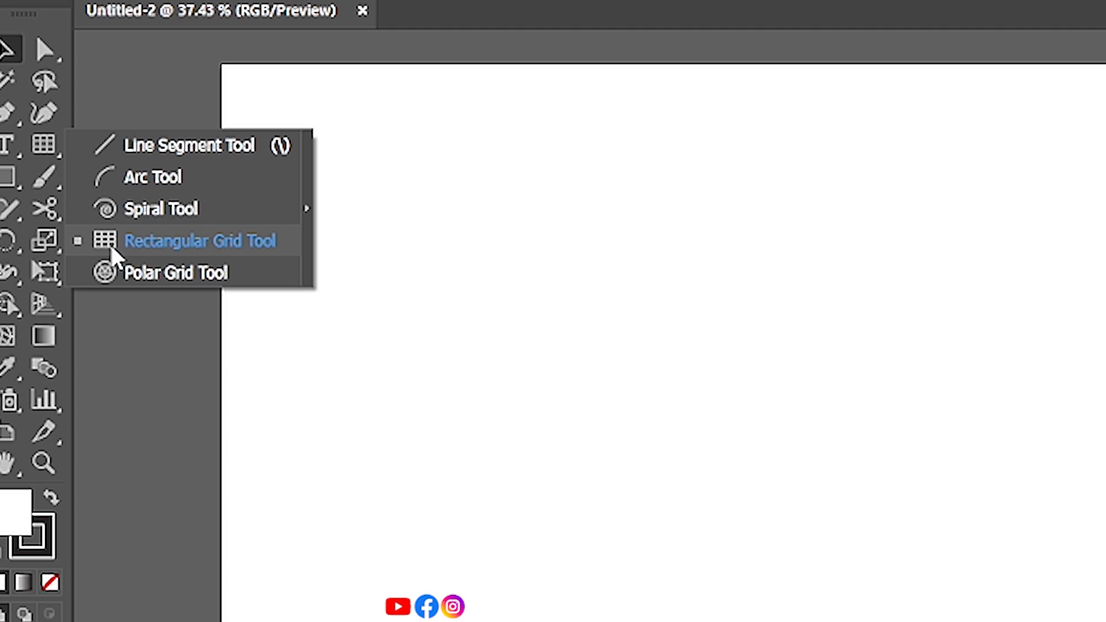
Step: Place a 1000 px square rectangular grid with 30 horizontal and 30 vertical dividers
left_click(199, 241)
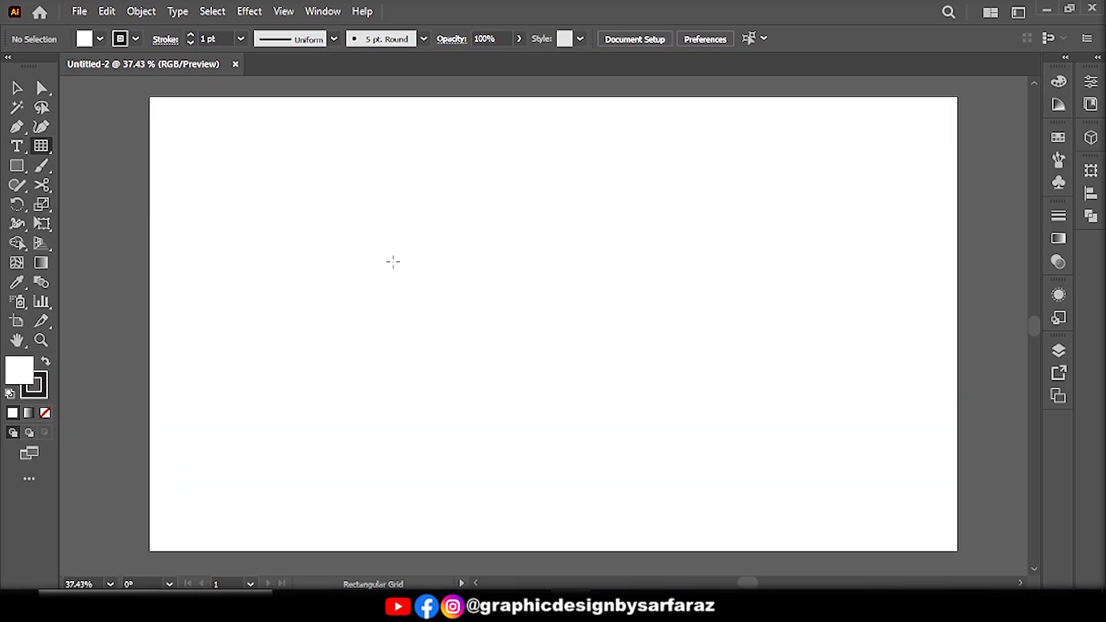
left_click(393, 262)
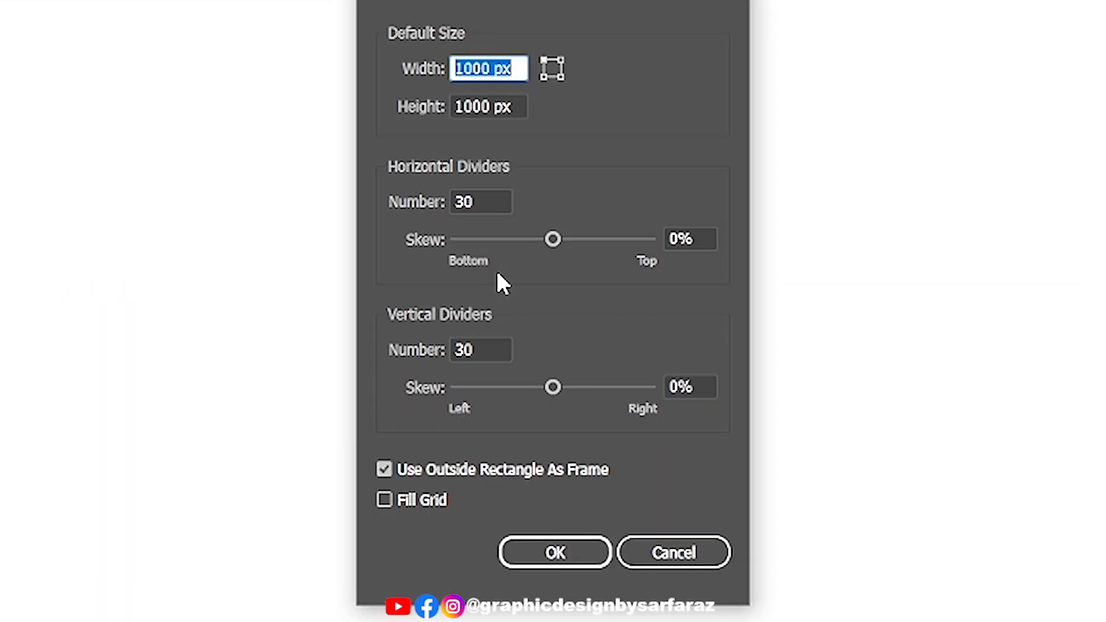
left_click(489, 106)
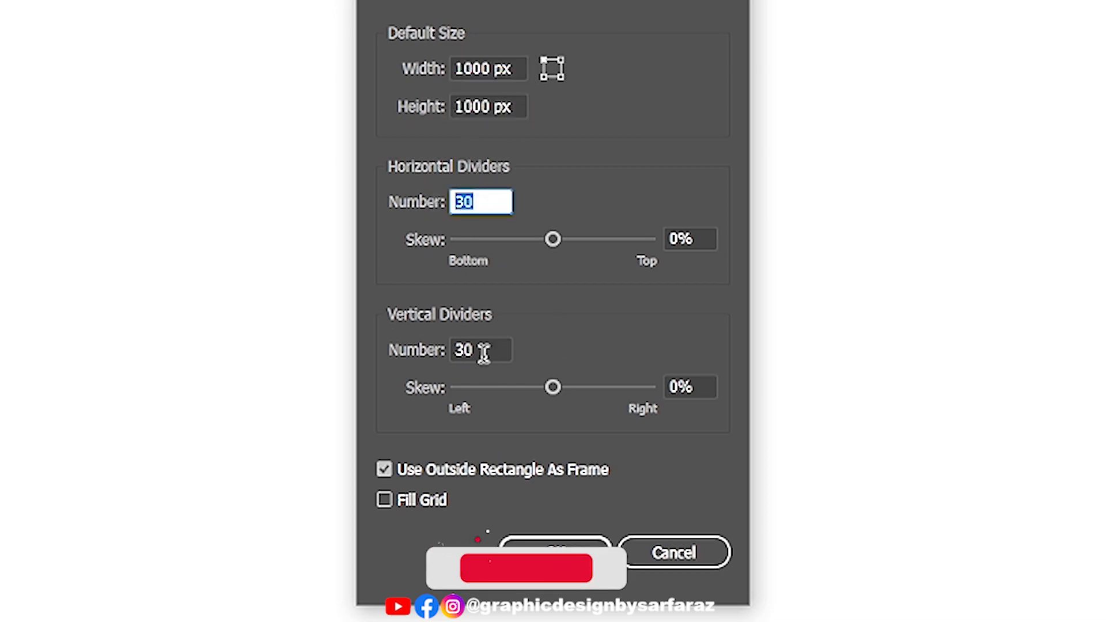
left_click(555, 552)
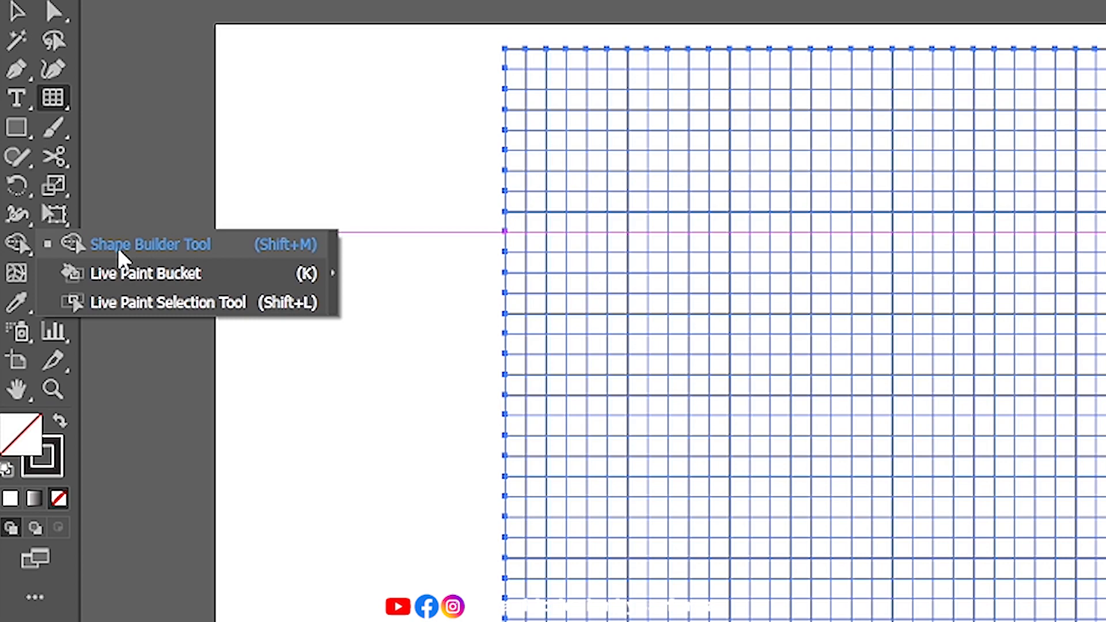
Step: Merge grid cells with the Shape Builder into a grey square holding a black inverted-U band
left_click(150, 245)
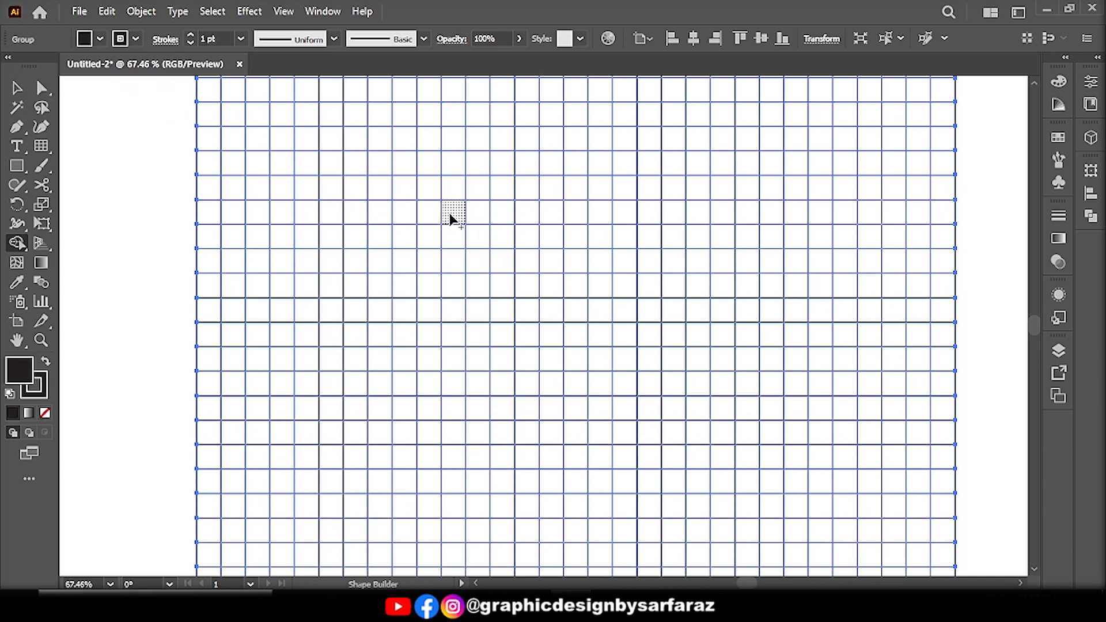
left_click_drag(453, 213, 453, 337)
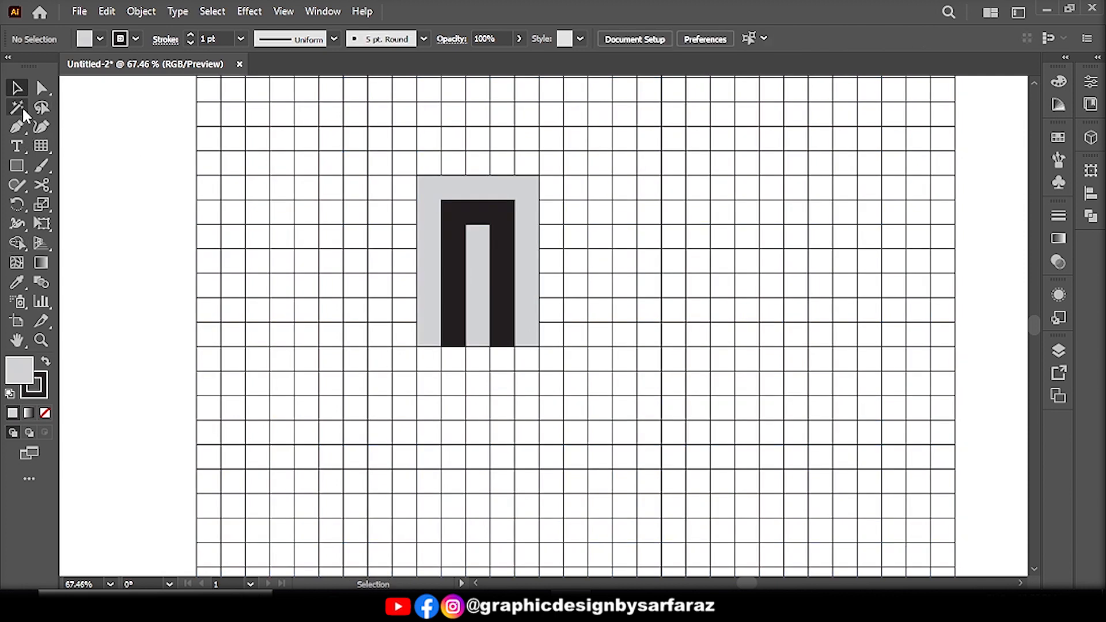
left_click(17, 107)
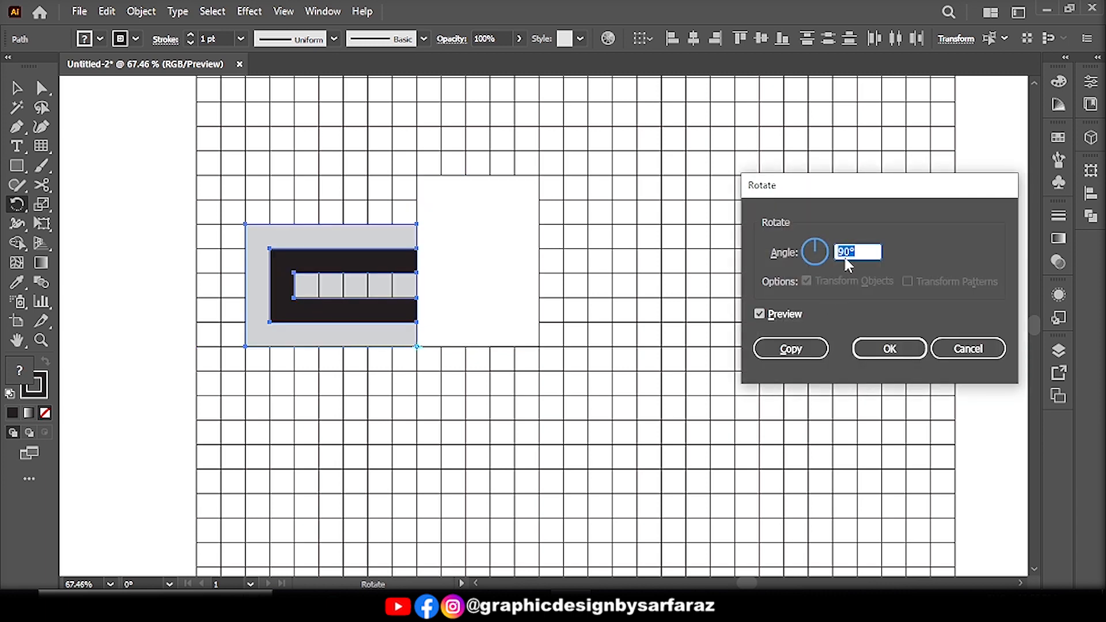
Step: Make a 90° rotated copy of the striped block and place it to the left
left_click(791, 348)
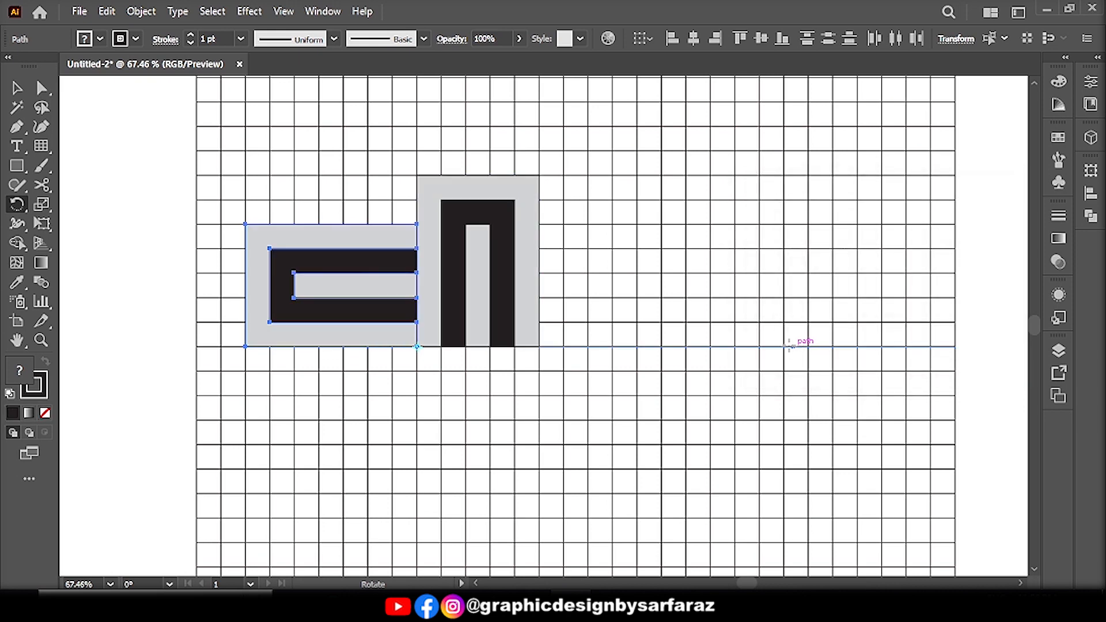
left_click(18, 88)
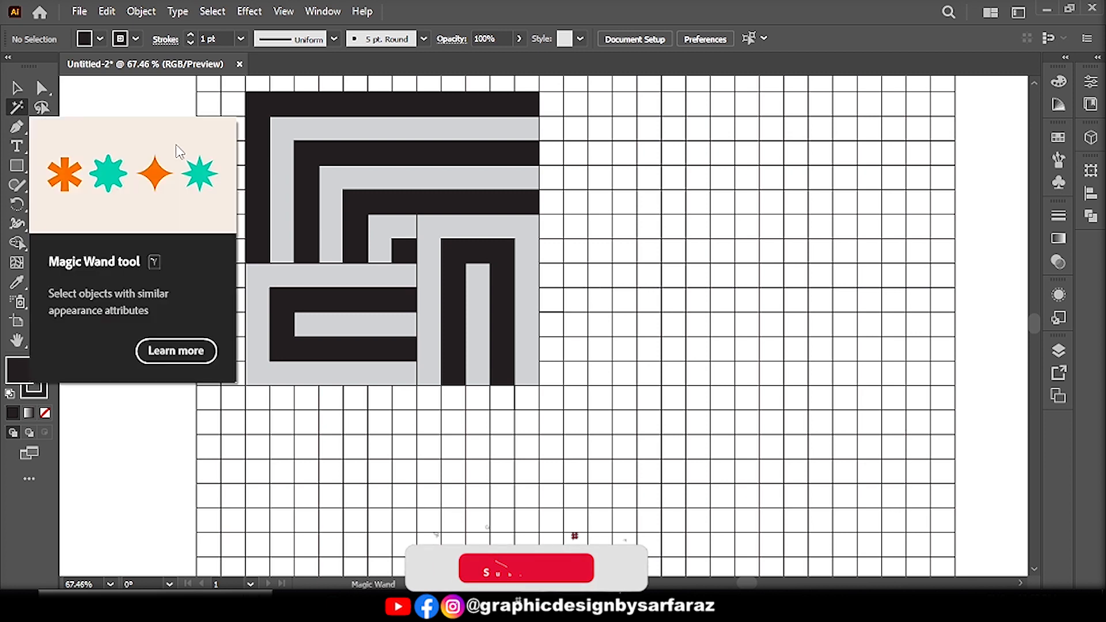
Step: Select and delete the unused grid cells, leaving only the striped maze square
key("ctrl+a")
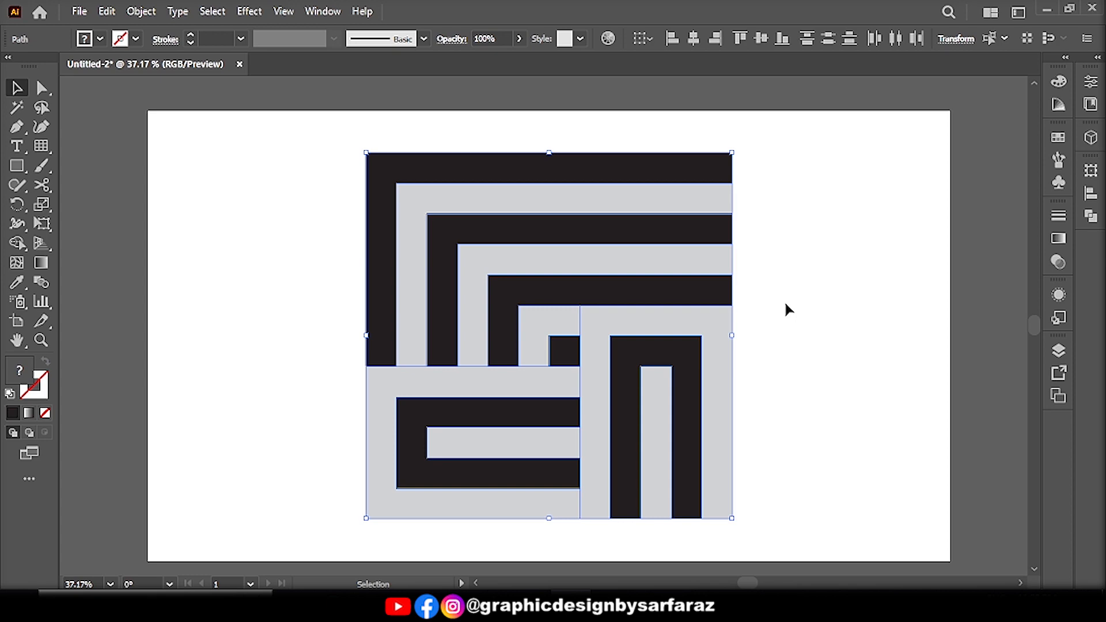
Step: Magic Wand the grey pieces and fill them with a cyan linear gradient, one end slightly darker
left_click(16, 108)
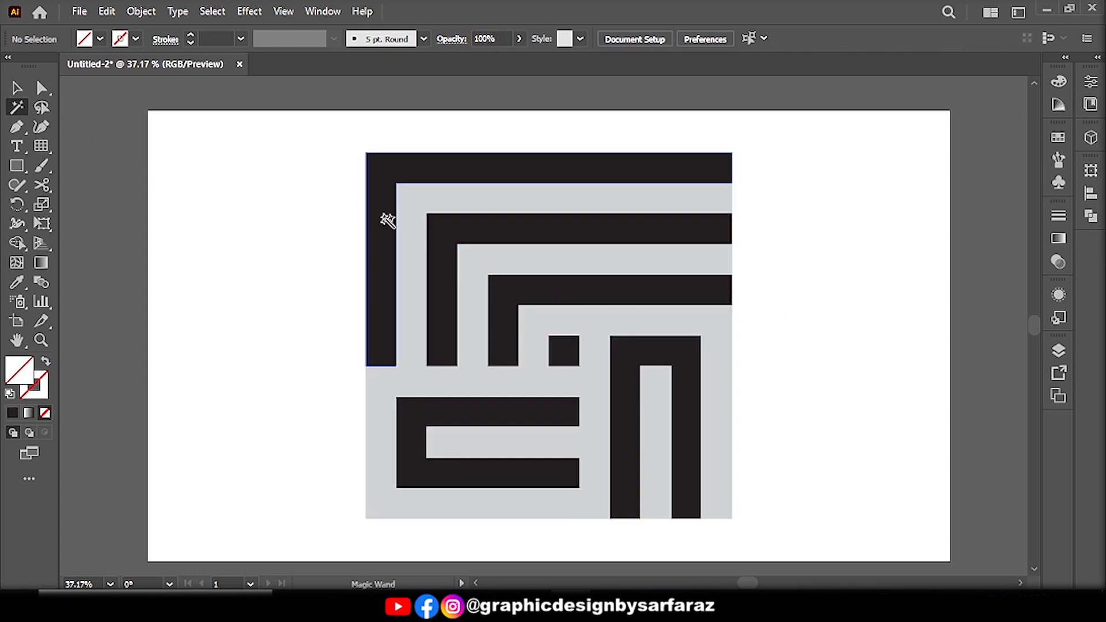
left_click(17, 87)
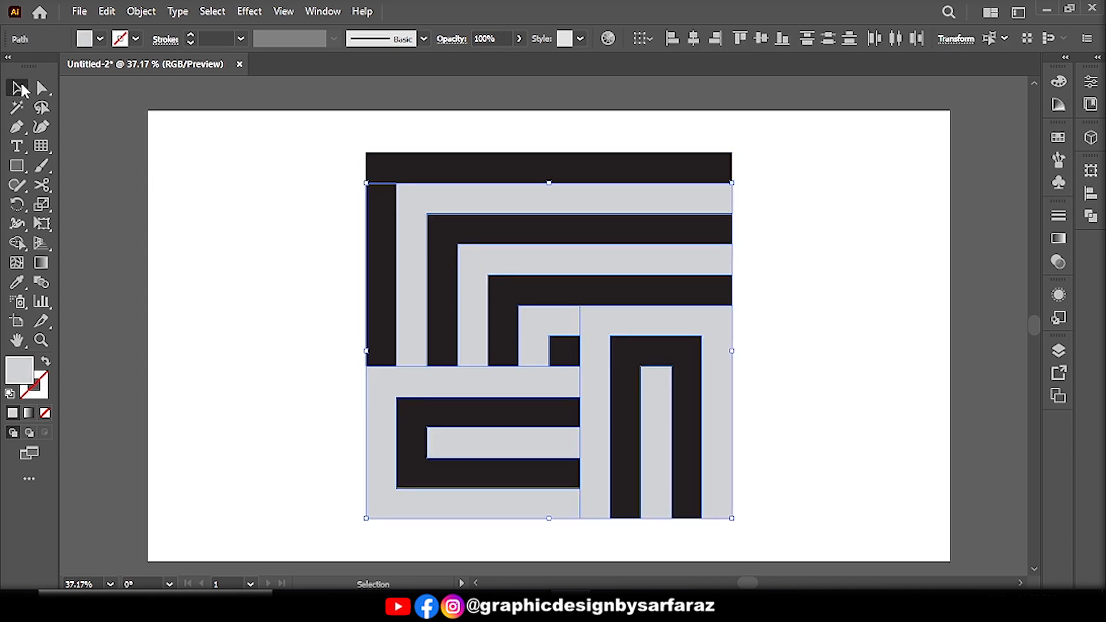
left_click(321, 11)
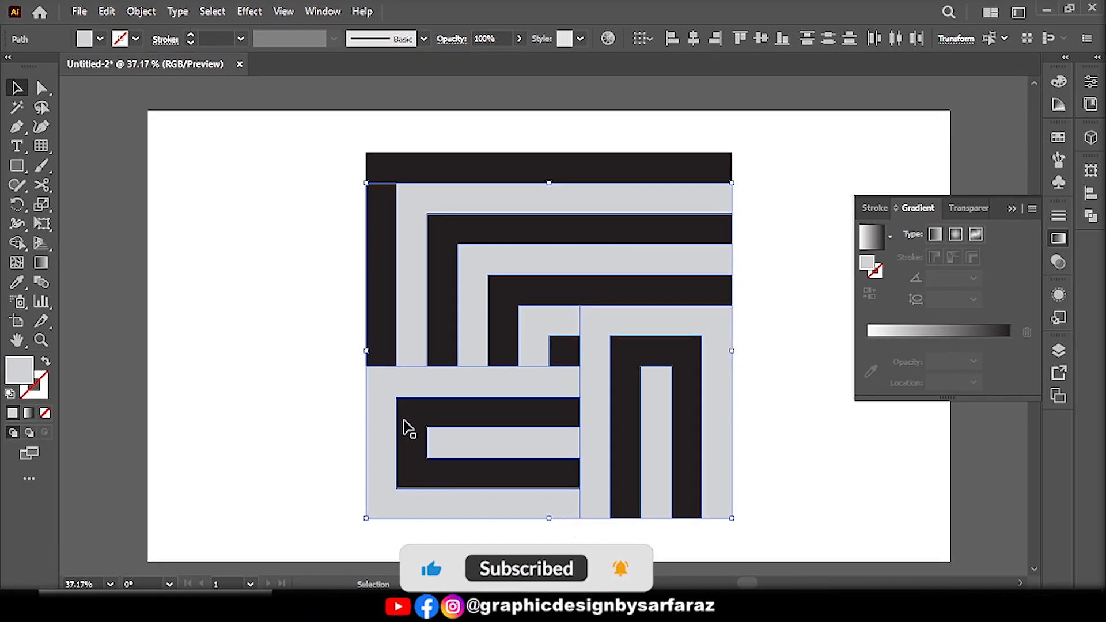
left_click(871, 236)
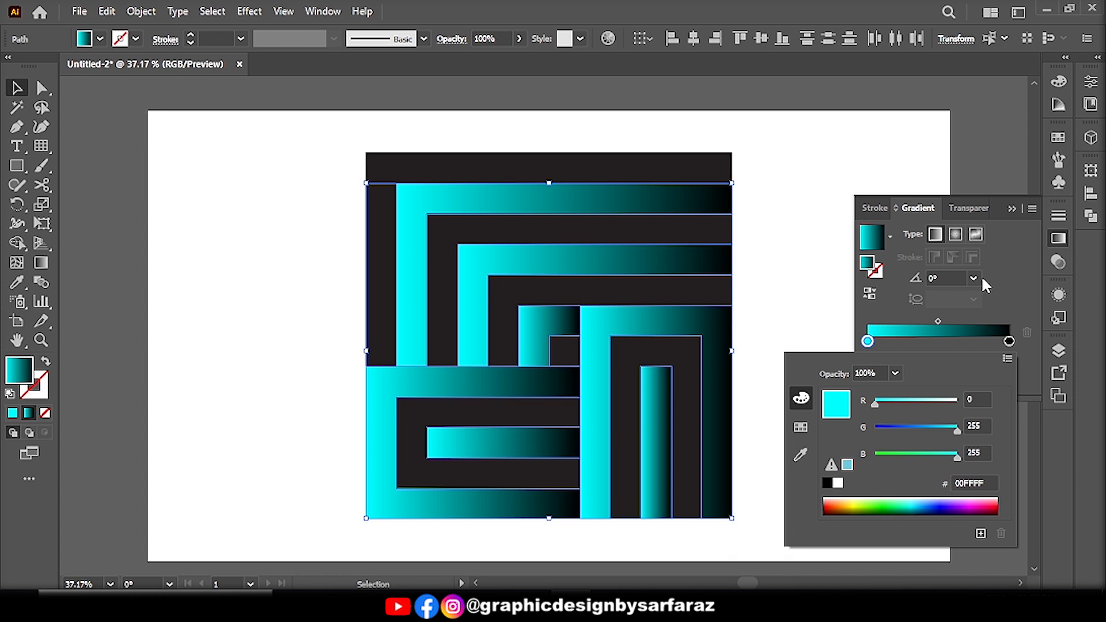
left_click(1009, 341)
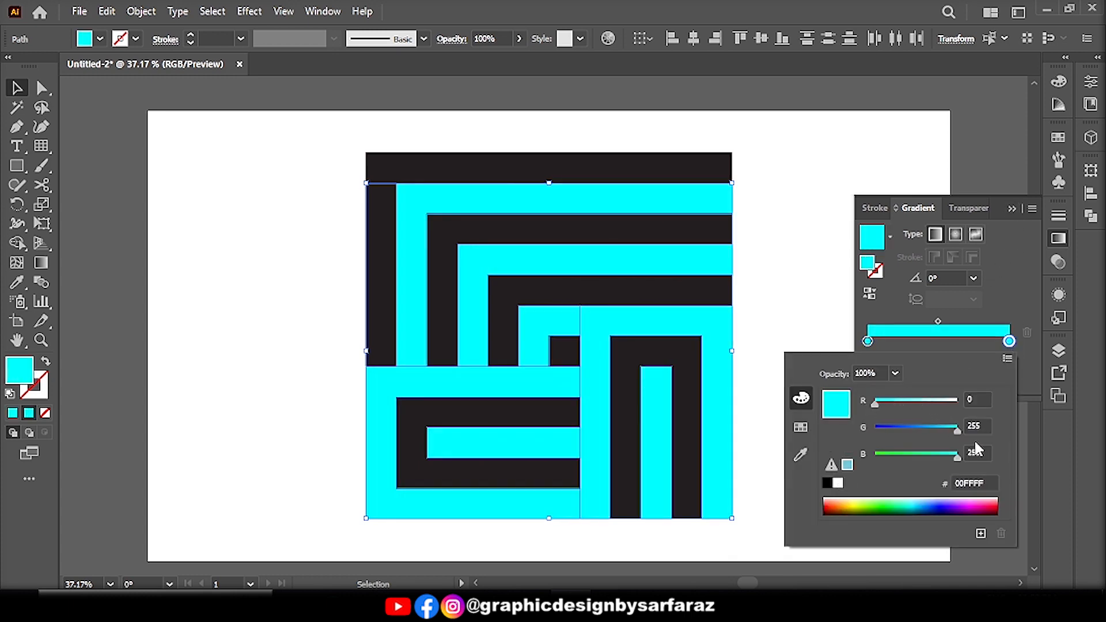
left_click_drag(957, 430, 946, 429)
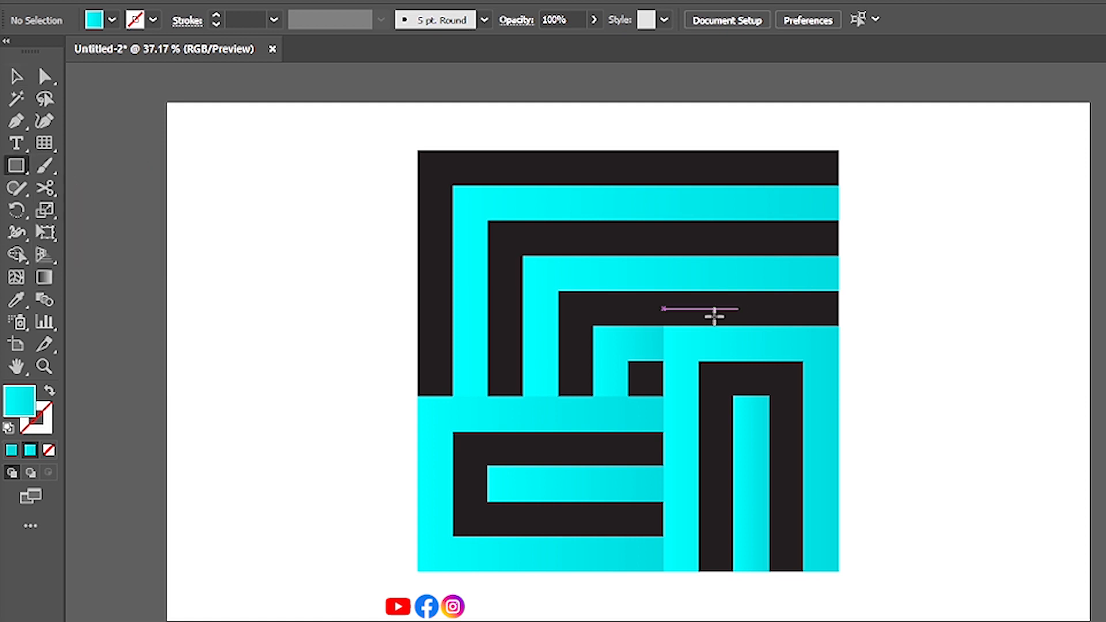
Step: Cover the lower-right section with a rectangle filled by a top-to-bottom white-to-black gradient
left_click_drag(664, 309, 811, 365)
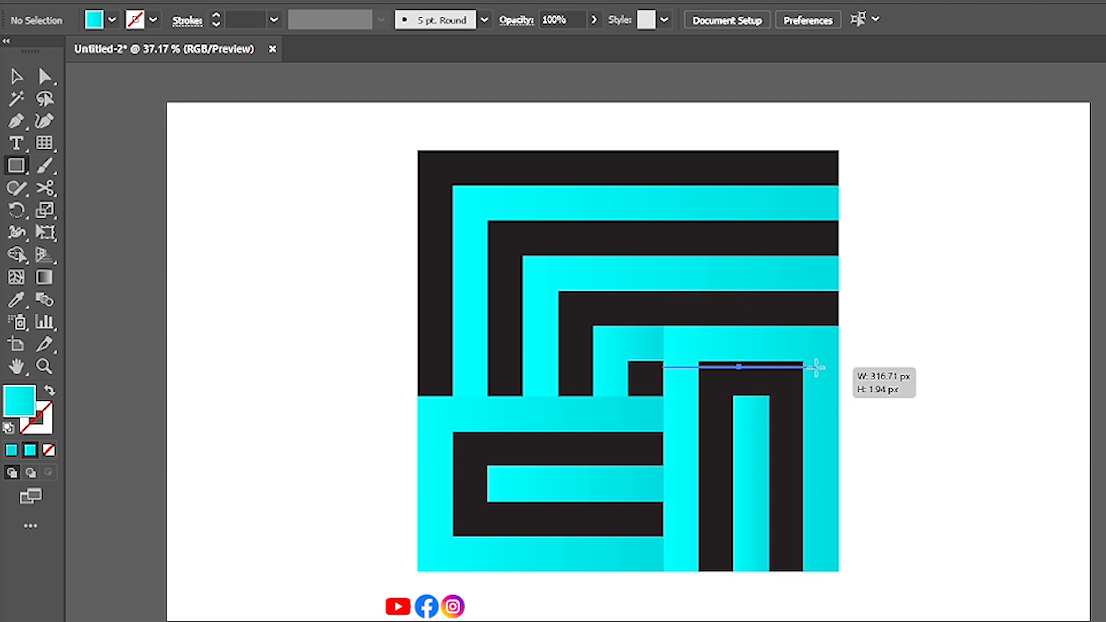
left_click_drag(810, 367, 837, 572)
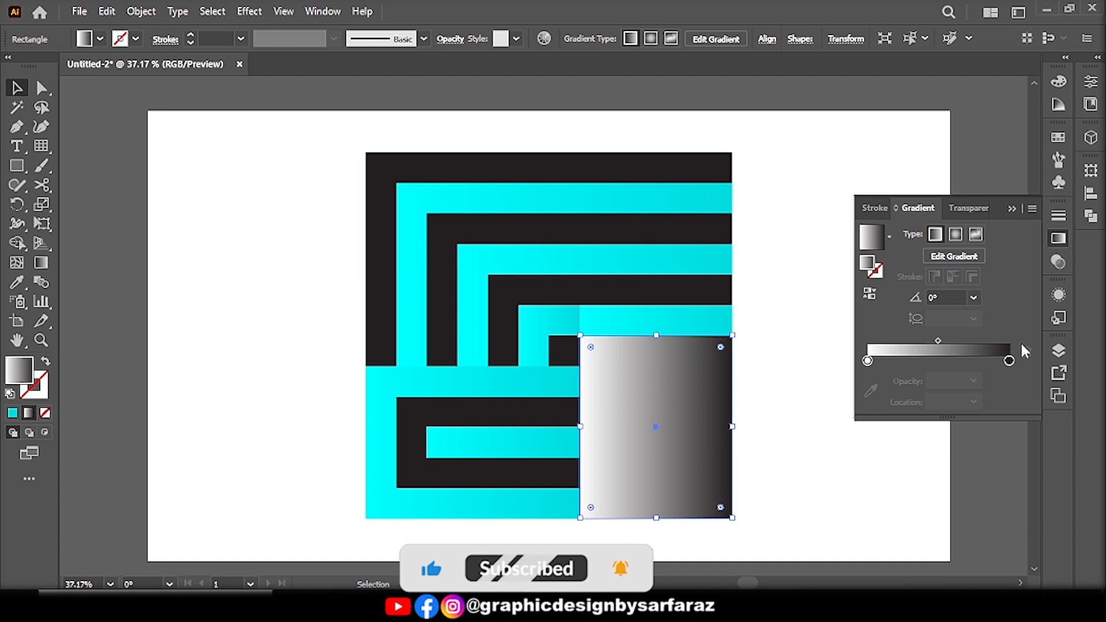
double_click(1009, 360)
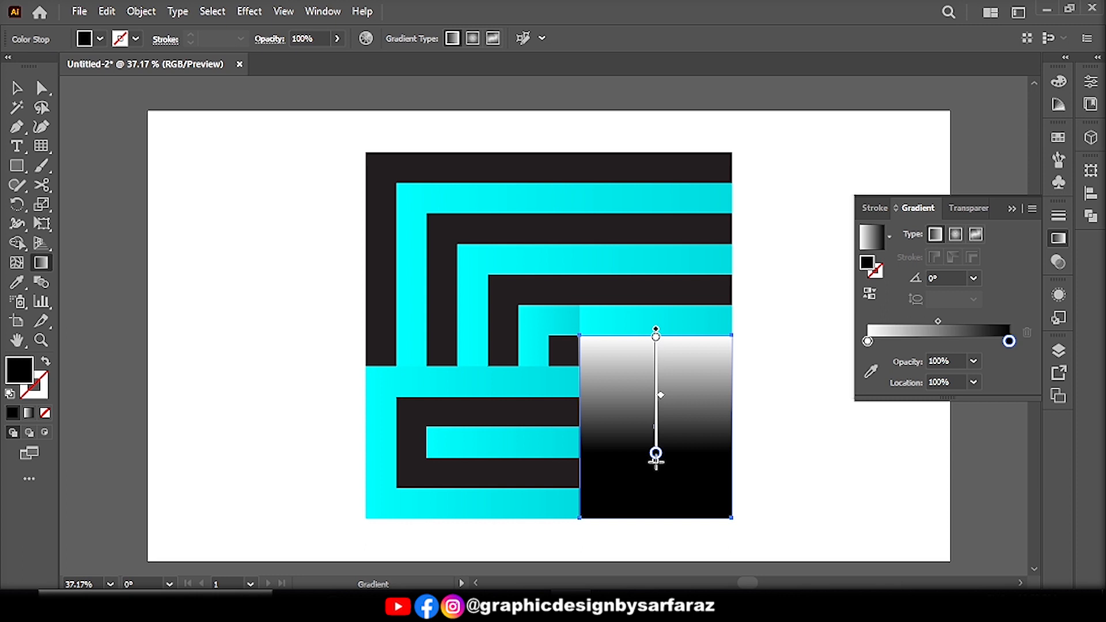
left_click_drag(656, 452, 656, 522)
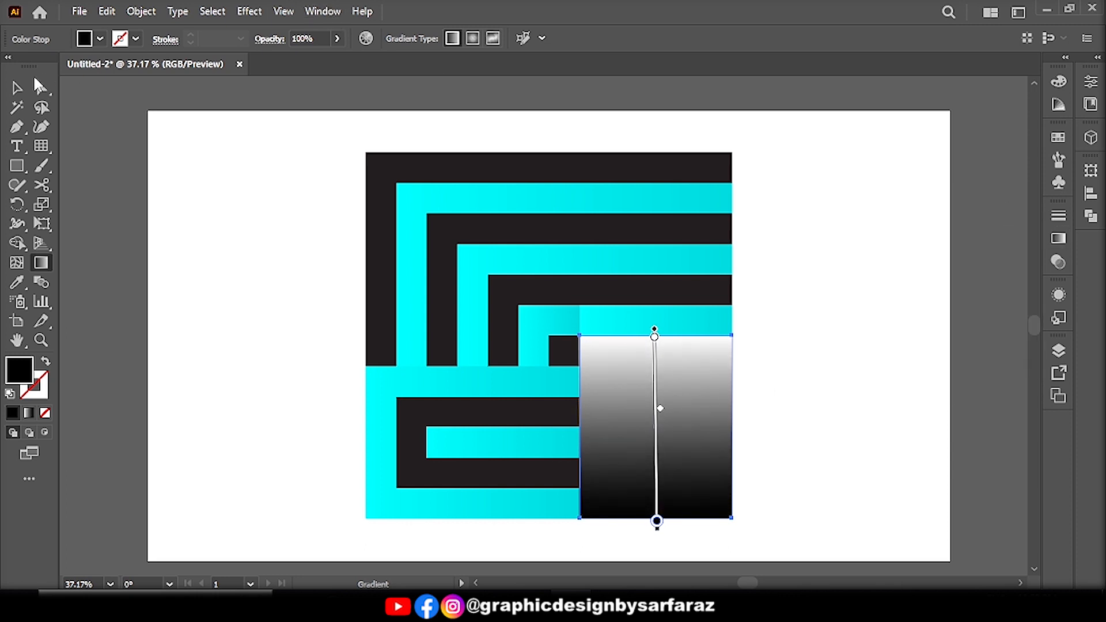
left_click(322, 12)
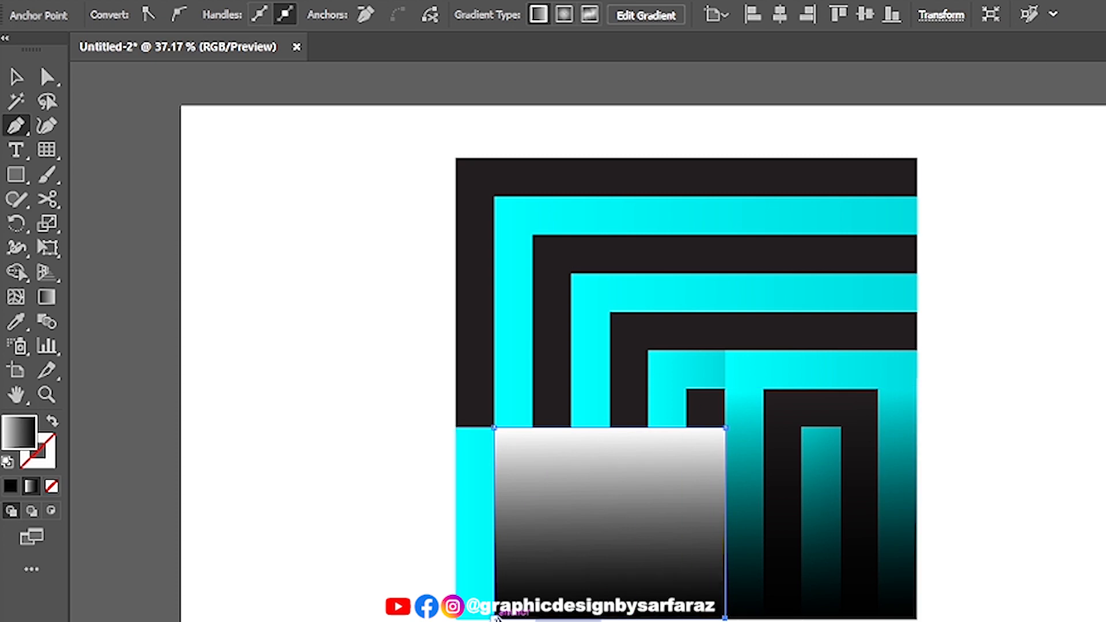
Step: Add gradient rectangles over the lower-left and upper-left sections and blend them via Transparency
left_click(16, 77)
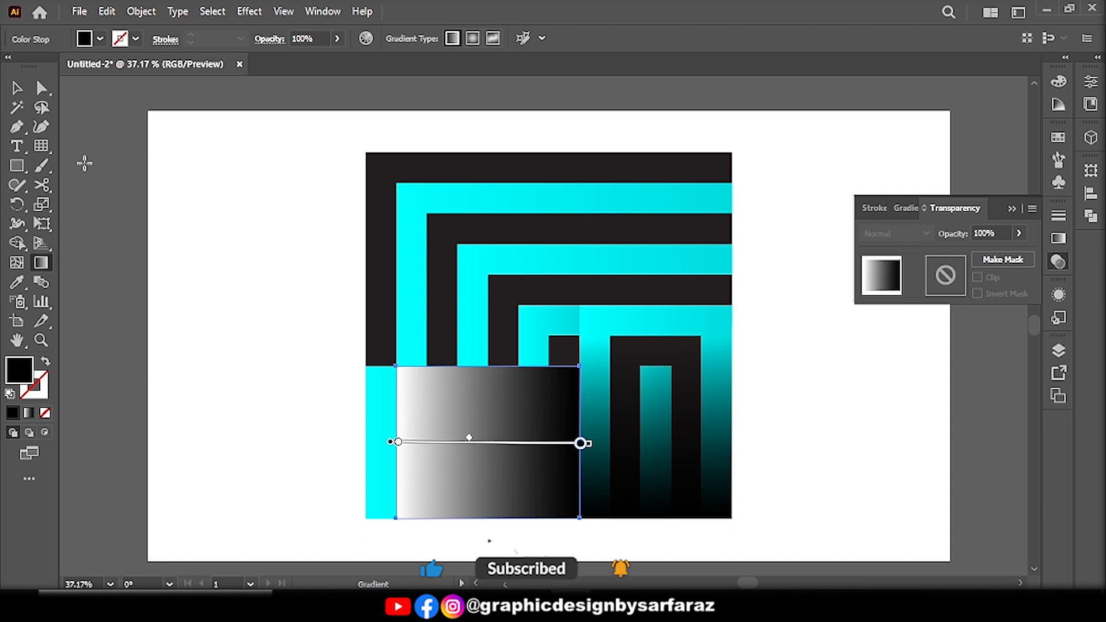
left_click(894, 233)
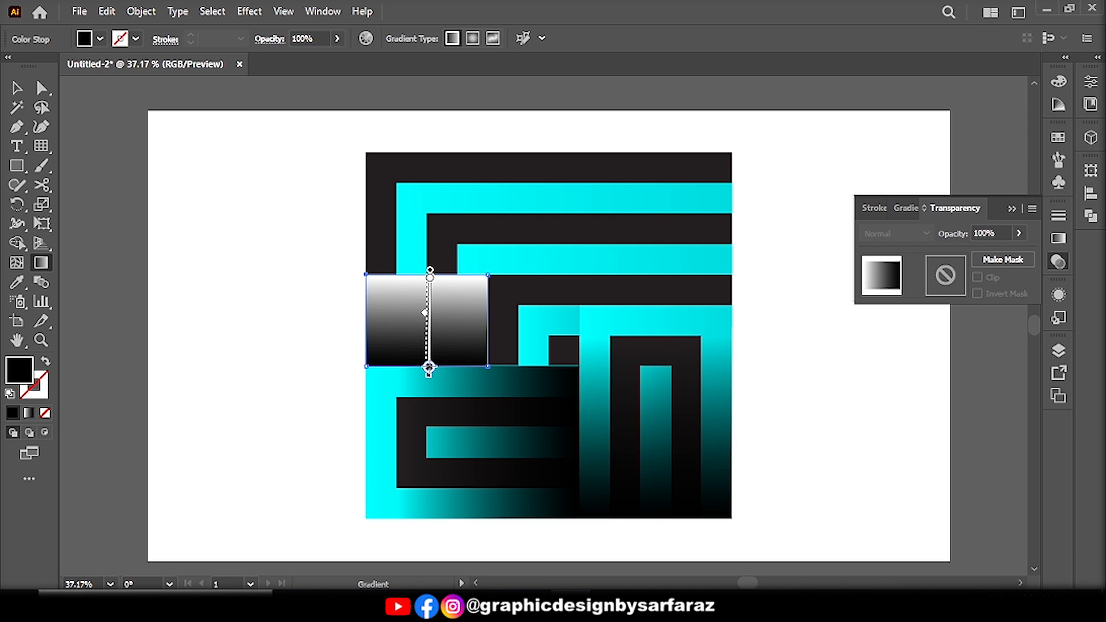
left_click(897, 233)
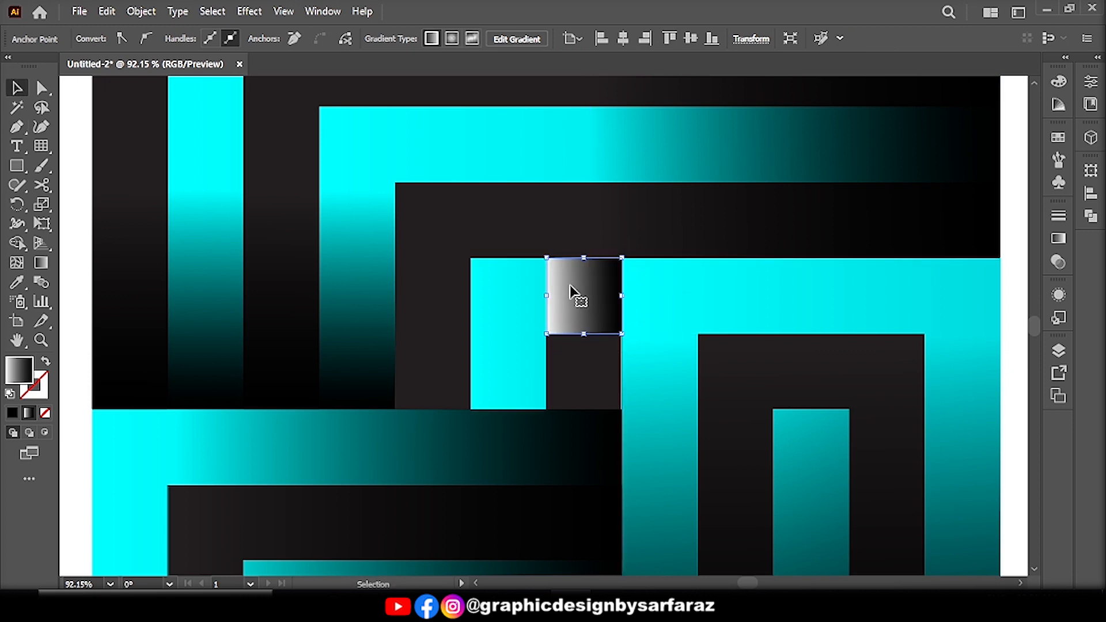
Step: Blend a vertical cyan-to-black gradient square over the small centre pieces
left_click(896, 233)
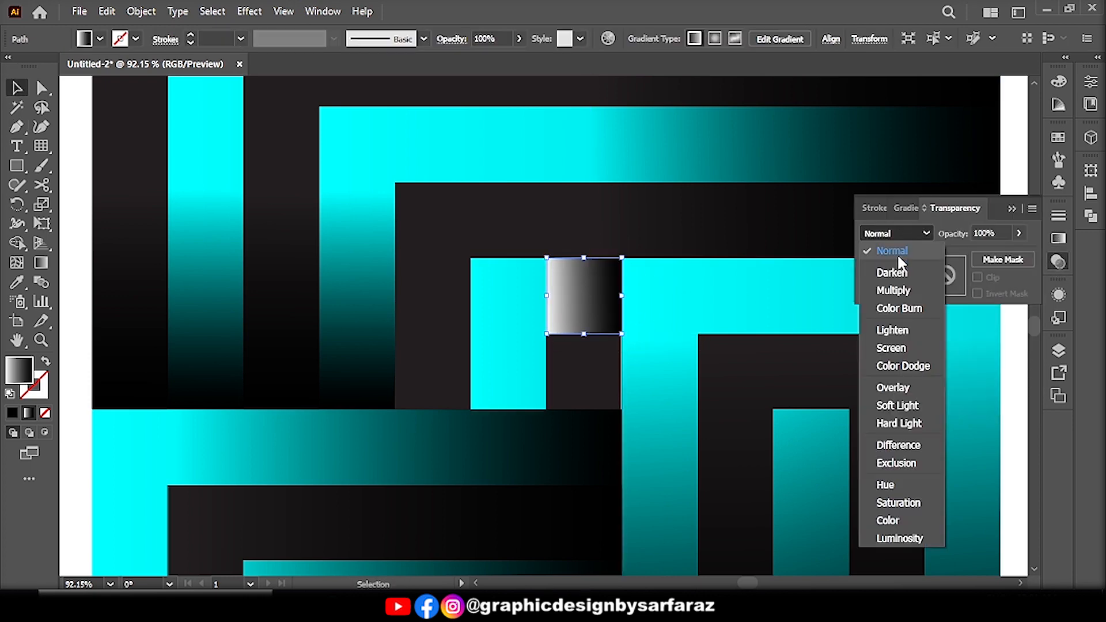
left_click(893, 291)
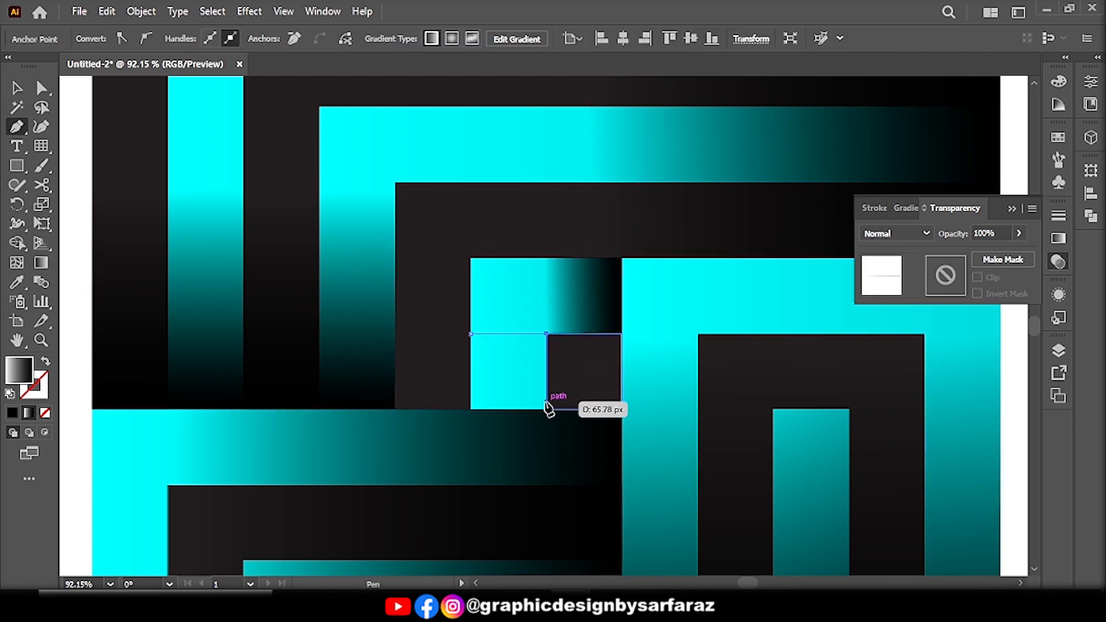
left_click(18, 87)
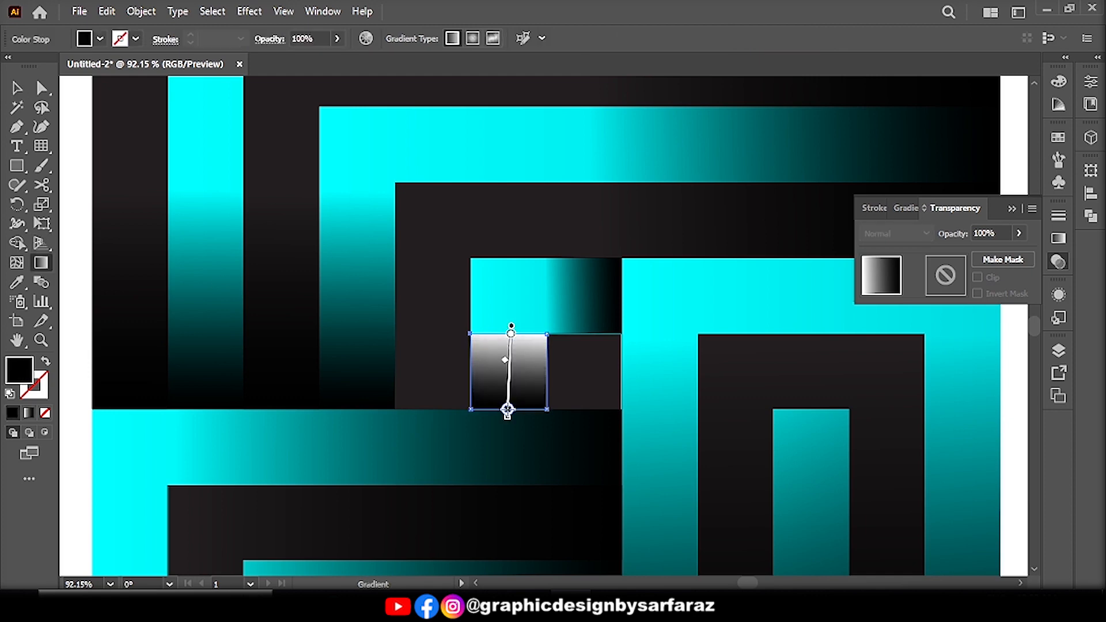
left_click(42, 87)
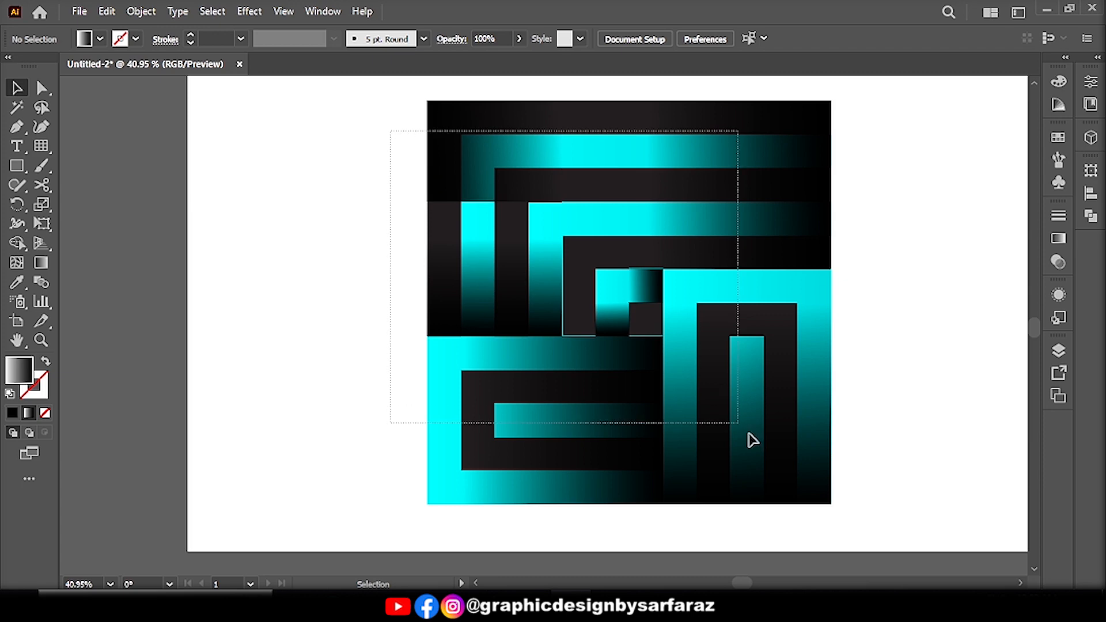
Step: Group the maze, scale it down and rotate it 45° into a diamond, pivot on its right corner
right_click(753, 439)
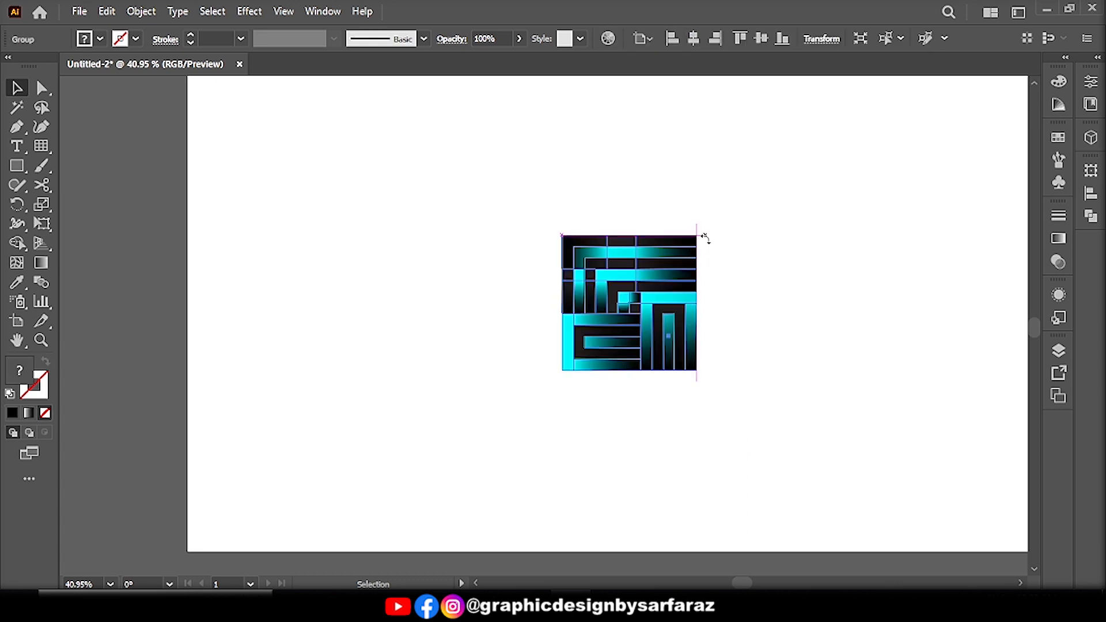
left_click_drag(698, 236, 725, 308)
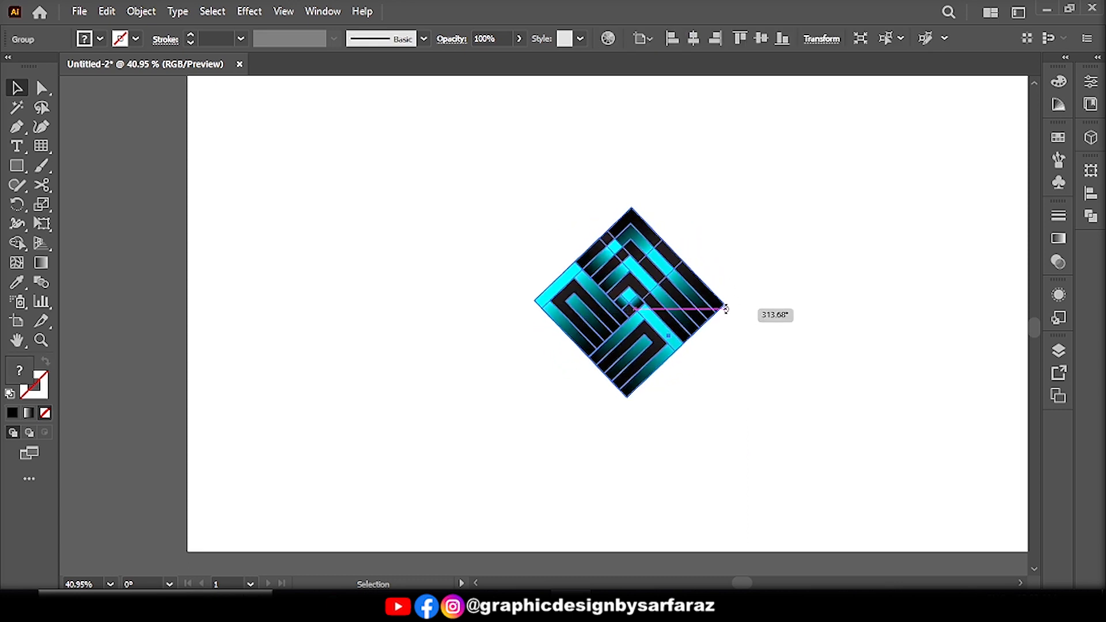
left_click(415, 294)
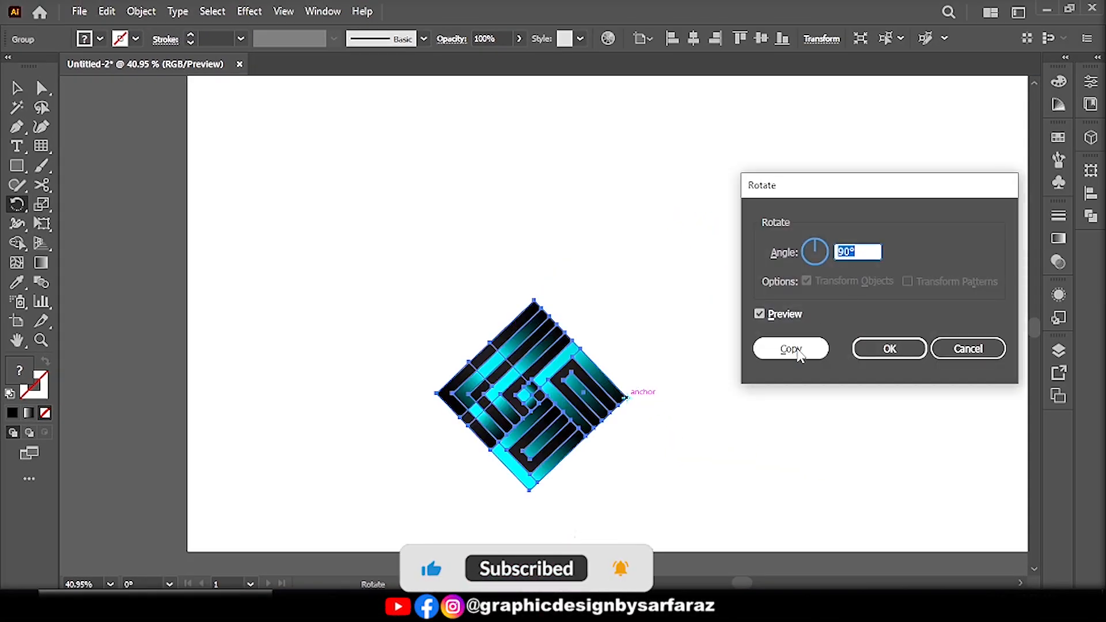
Step: Create a 90° rotated copy of the diamond around its right corner
left_click(790, 348)
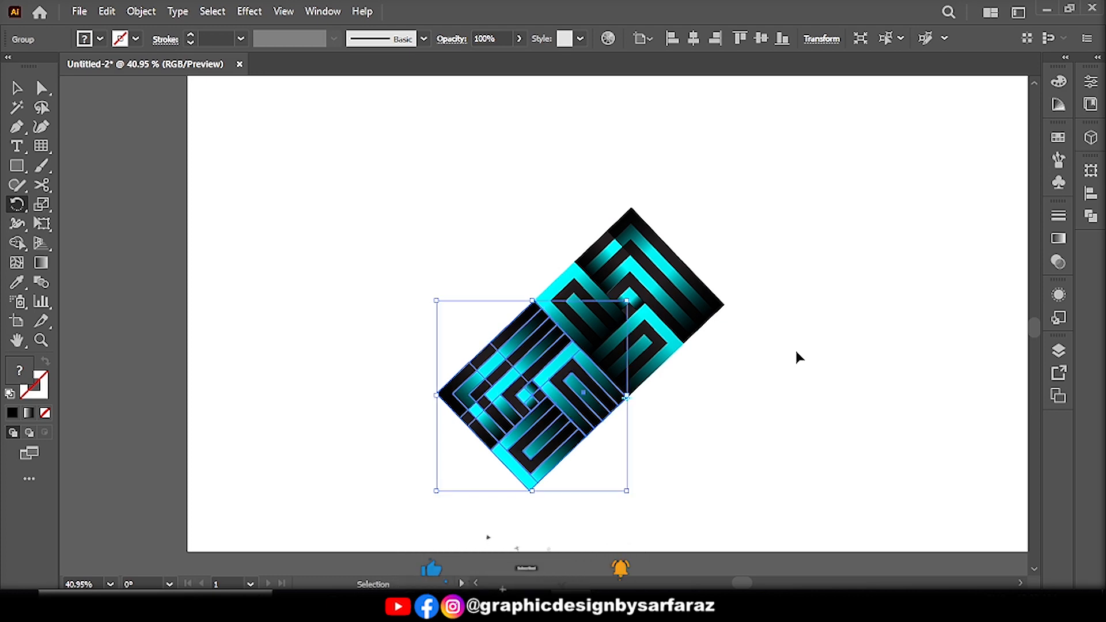